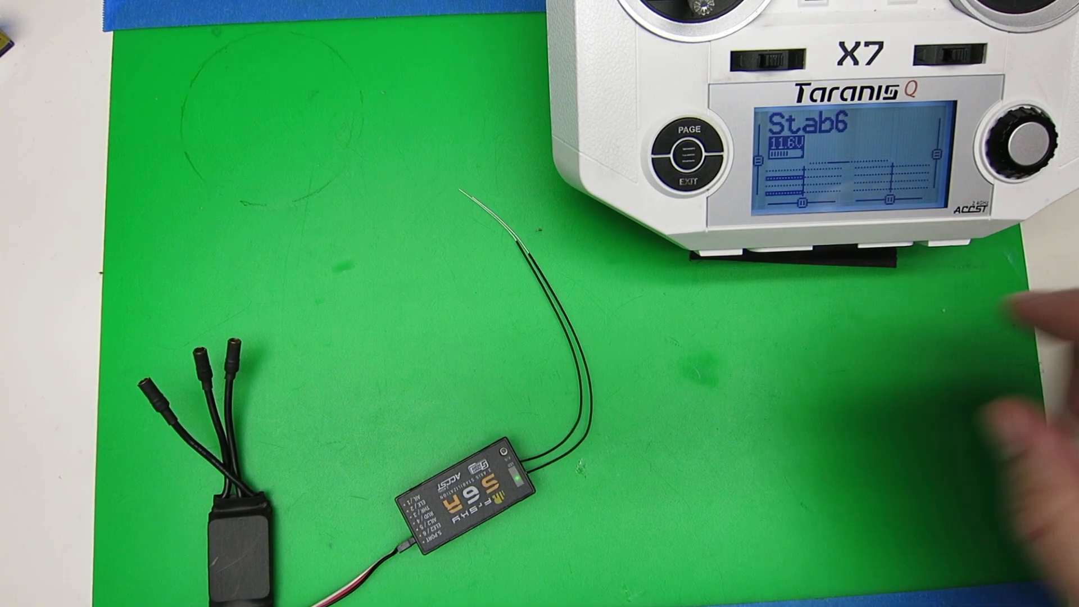
# Step: Reach the SD card page of Radio Setup and launch the SxR.lua script from the SCRIPTS folder
pyautogui.click(691, 137)
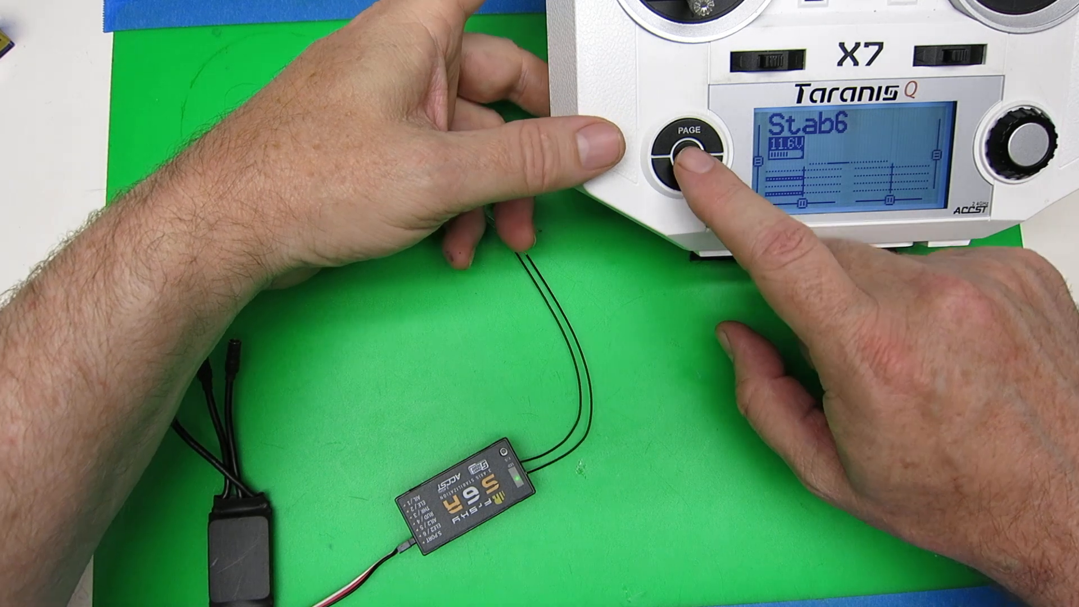
pyautogui.click(686, 150)
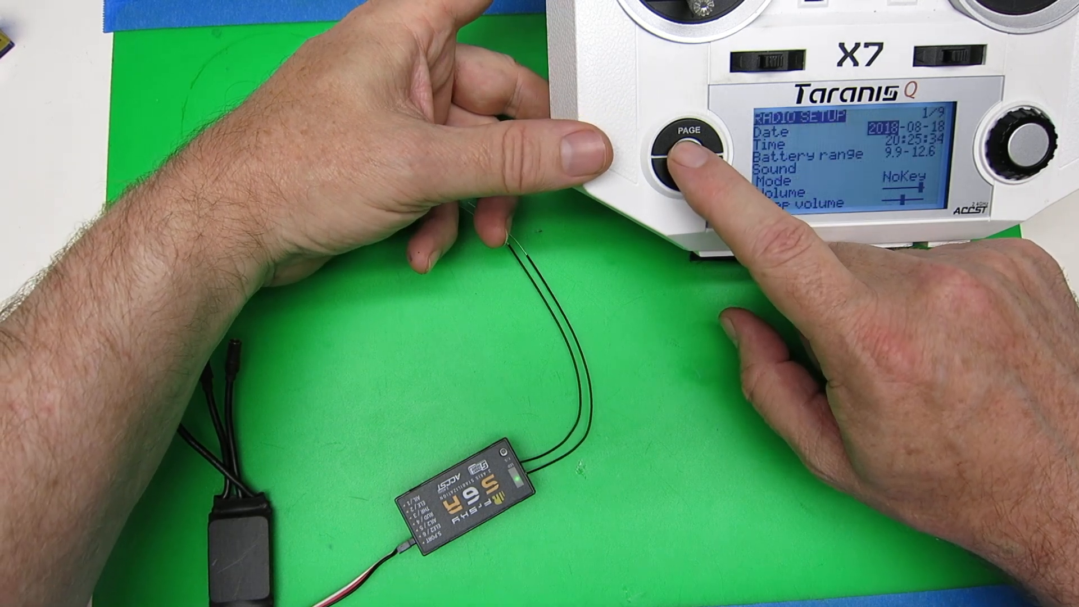
pyautogui.click(685, 148)
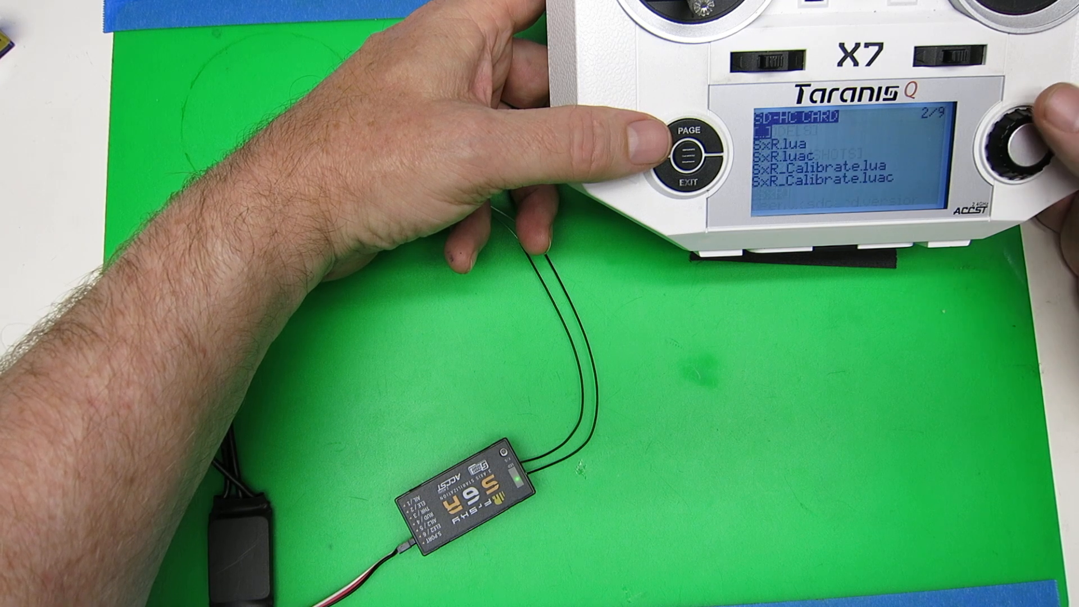
pyautogui.click(1018, 133)
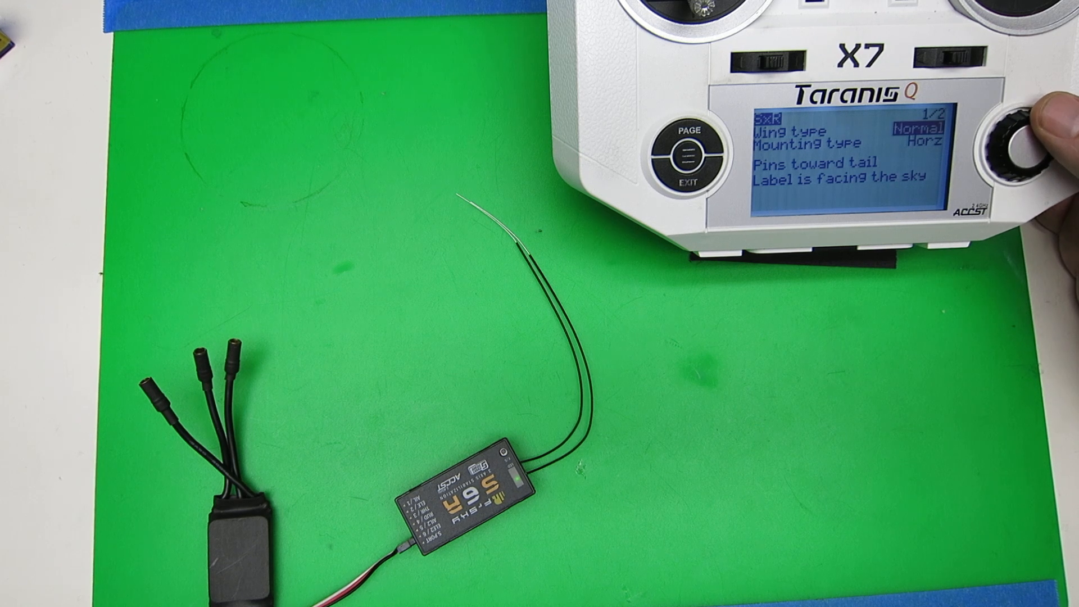
# Step: Select wing type Normal on script page 1/2, keeping mounting type Horz
pyautogui.click(1019, 136)
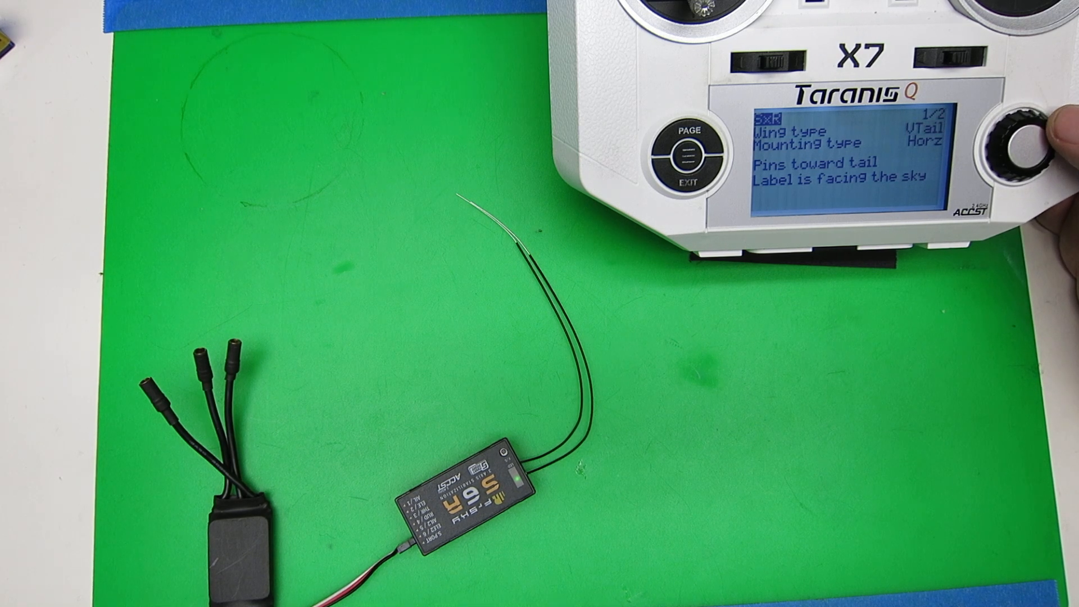
pyautogui.click(1022, 134)
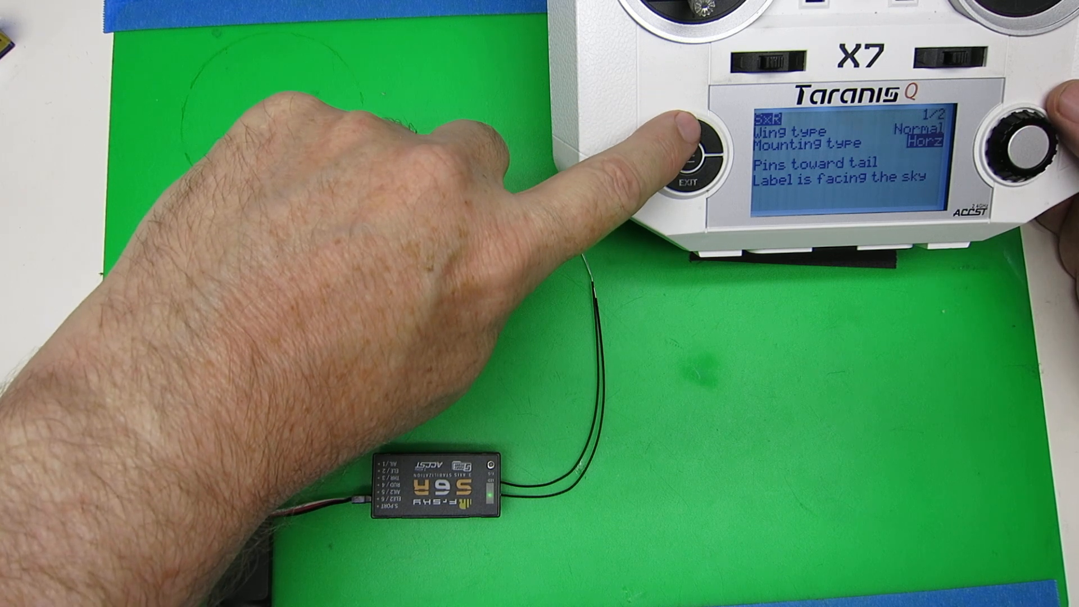
# Step: Move to script page 2/2 where SxR functions and Quick Mode are set to Enable
pyautogui.click(688, 158)
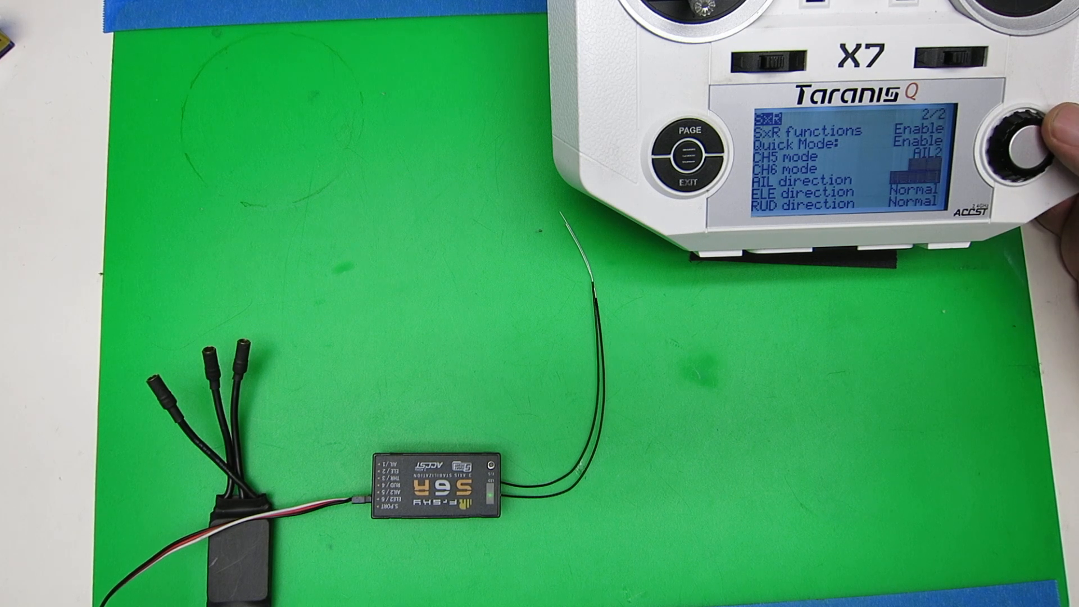
# Step: Change CH5 mode to AUX1 and confirm the CH6 mode choice
pyautogui.click(1023, 137)
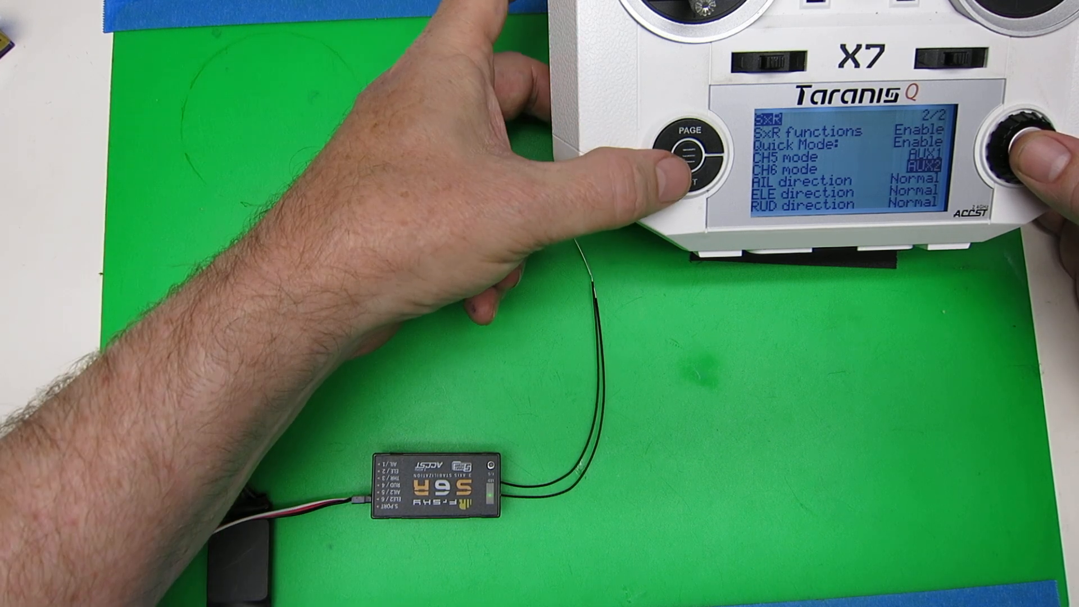
pyautogui.click(692, 155)
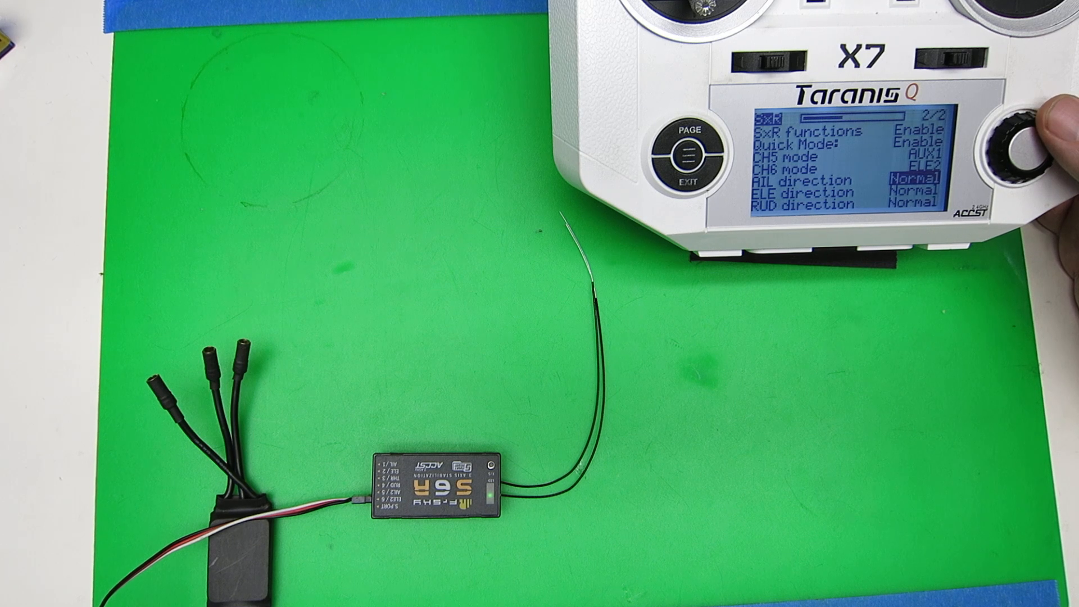
pyautogui.scroll(-3)
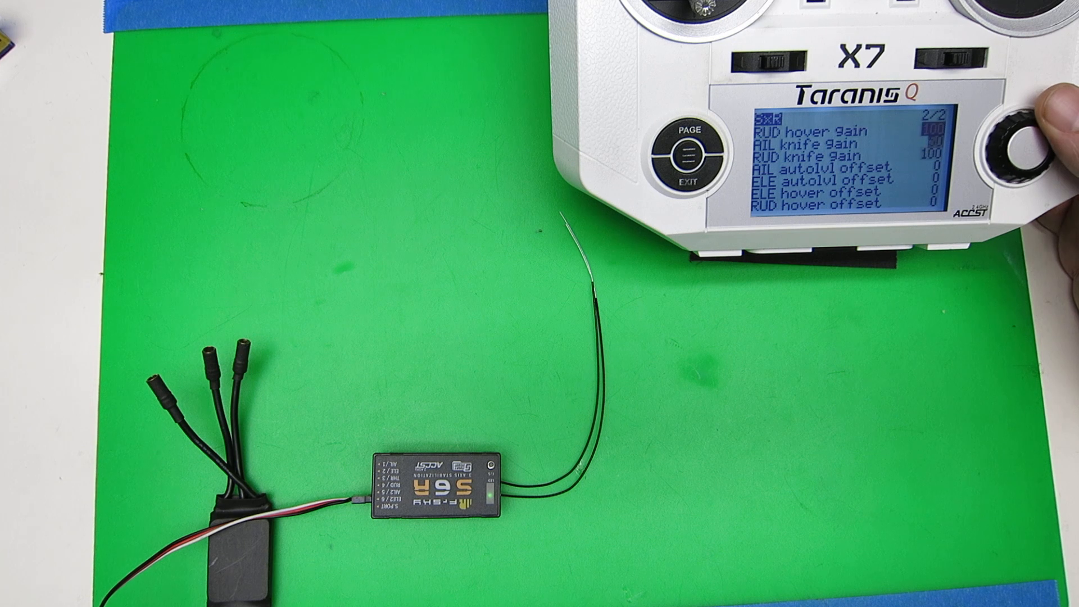
pyautogui.scroll(-3)
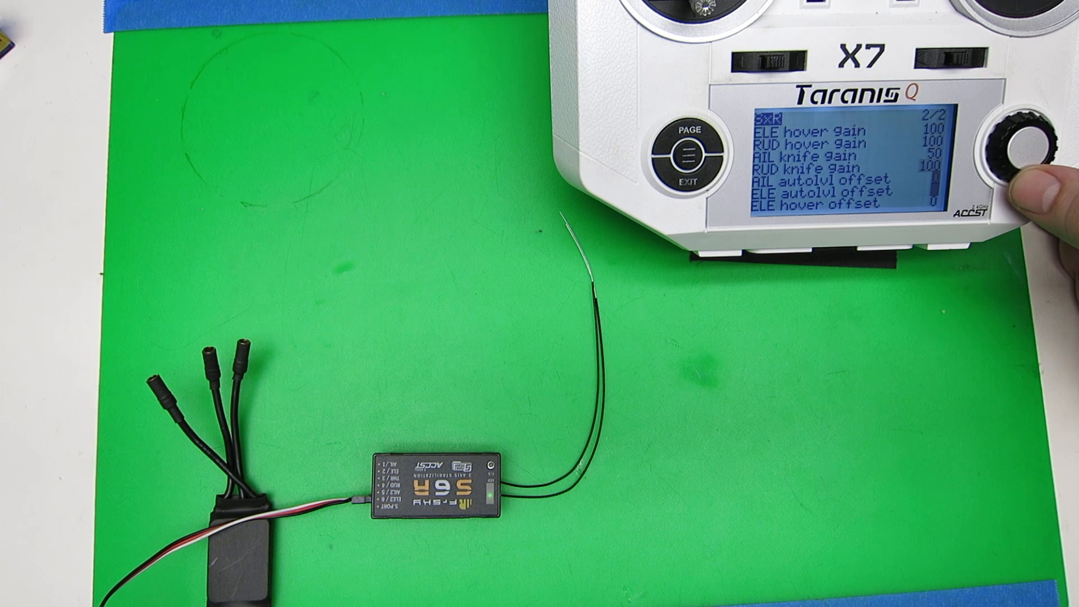